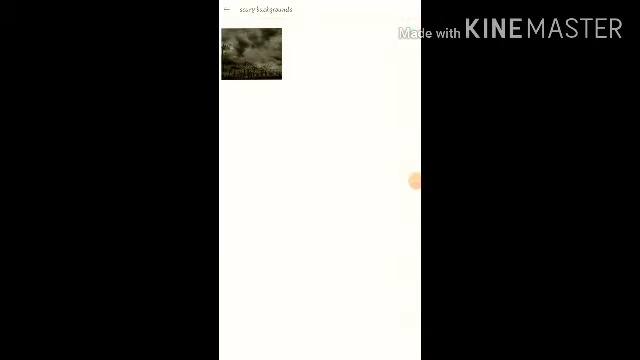
Open the cloudy-sky photo from the Gallery album full-size in the photo editor
left_click(256, 52)
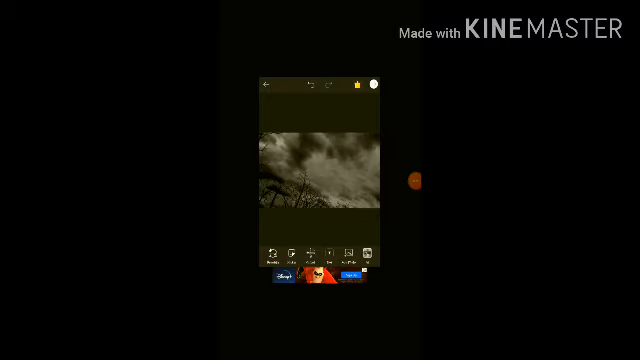